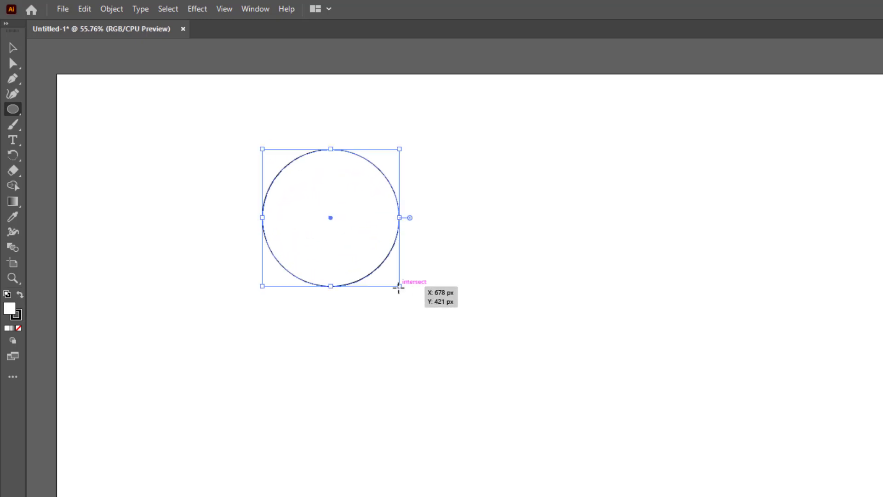
mouse_move(377, 265)
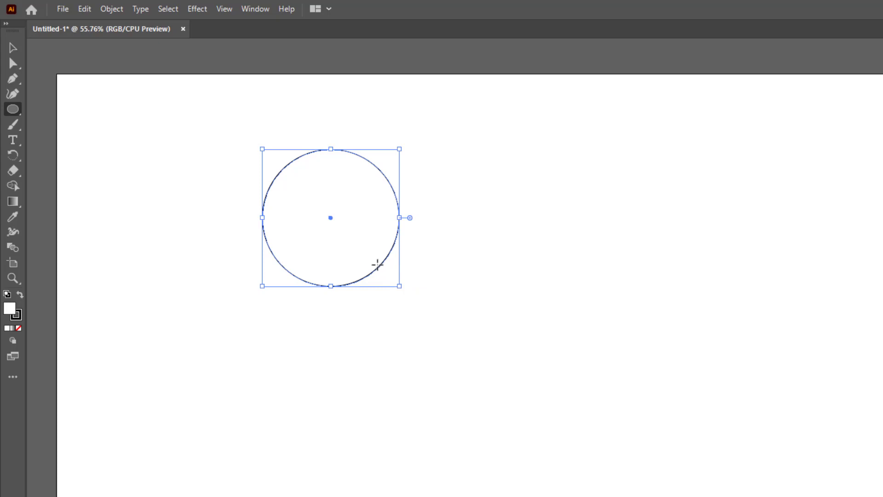
mouse_move(378, 261)
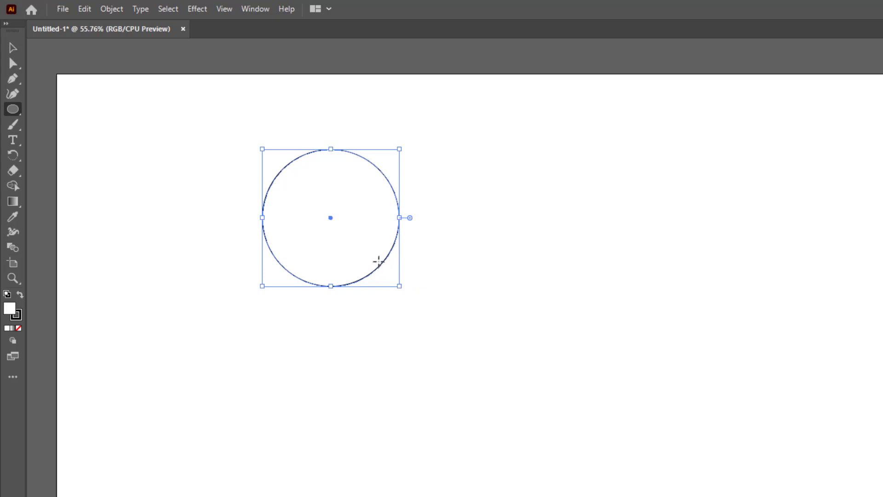
mouse_move(368, 255)
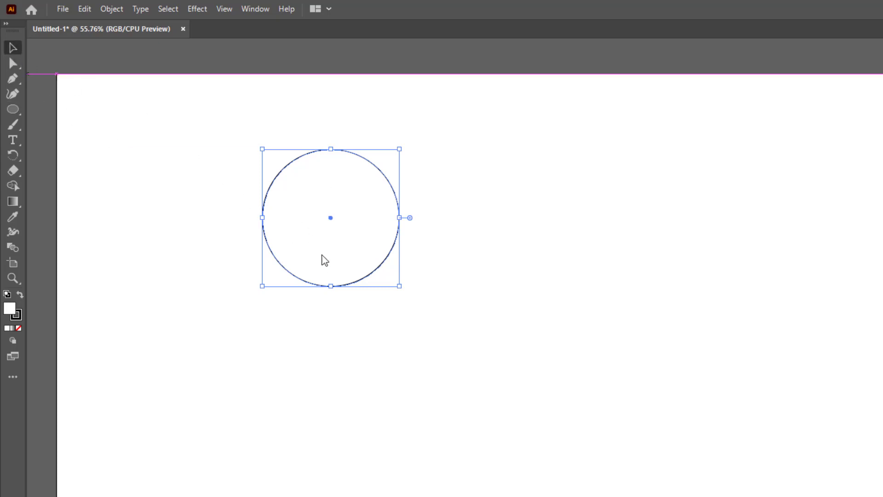
- Drag the white circle upward so it straddles the artboard's top edge
left_click_drag(331, 218, 294, 141)
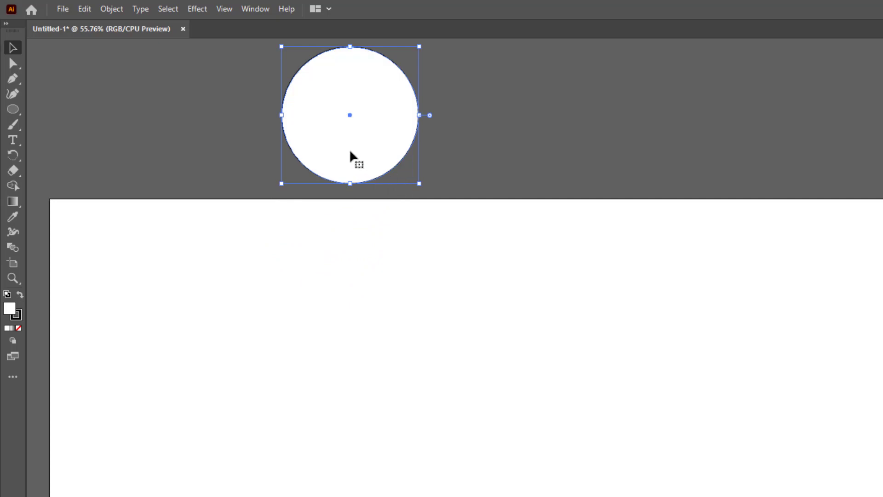
left_click(368, 271)
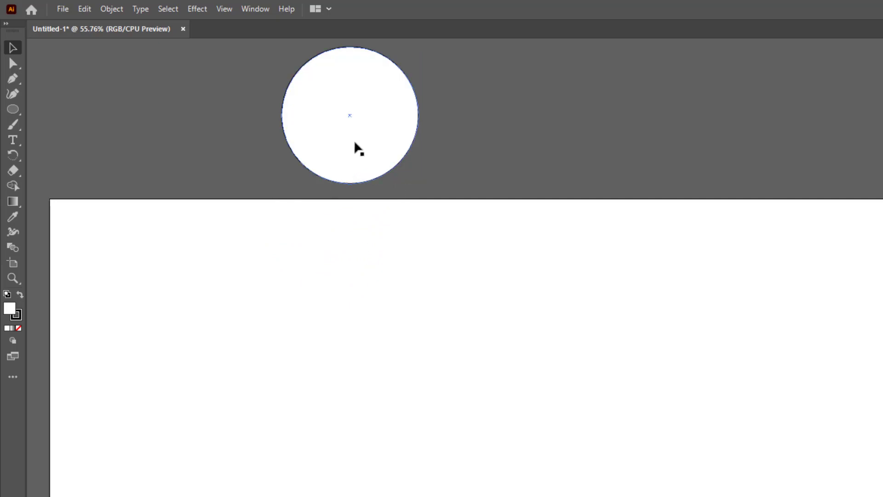
left_click(356, 147)
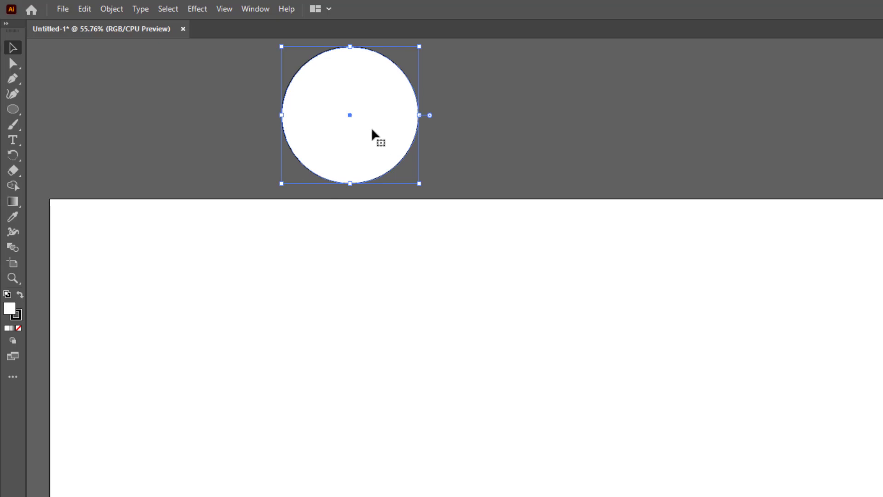
mouse_move(366, 147)
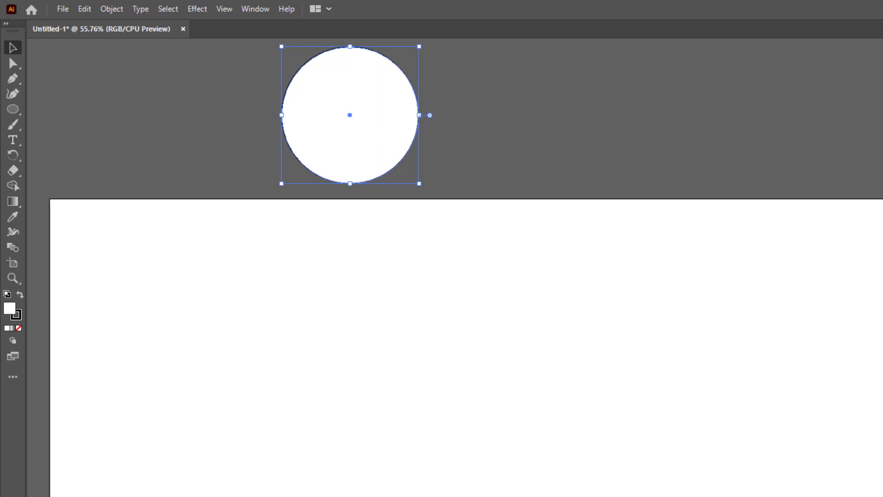
left_click_drag(350, 115, 350, 168)
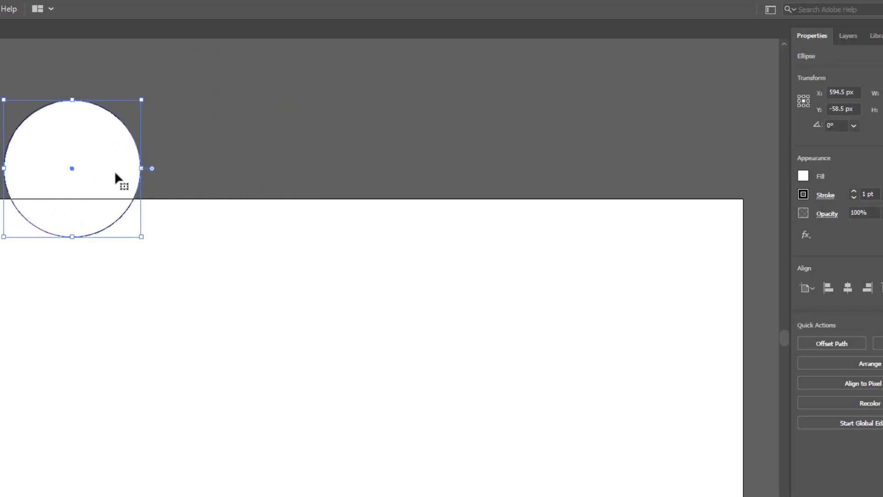
- Set the circle's fill to None, reselect it, and raise its stroke weight
left_click(803, 176)
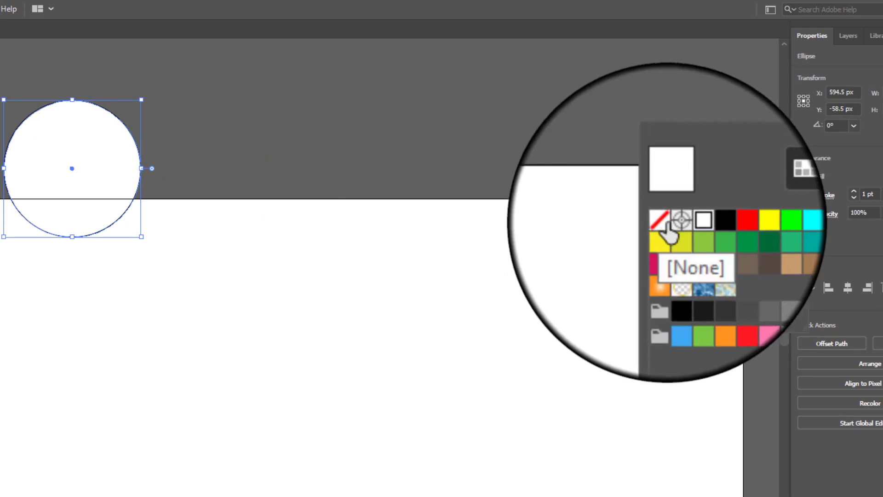
left_click(663, 221)
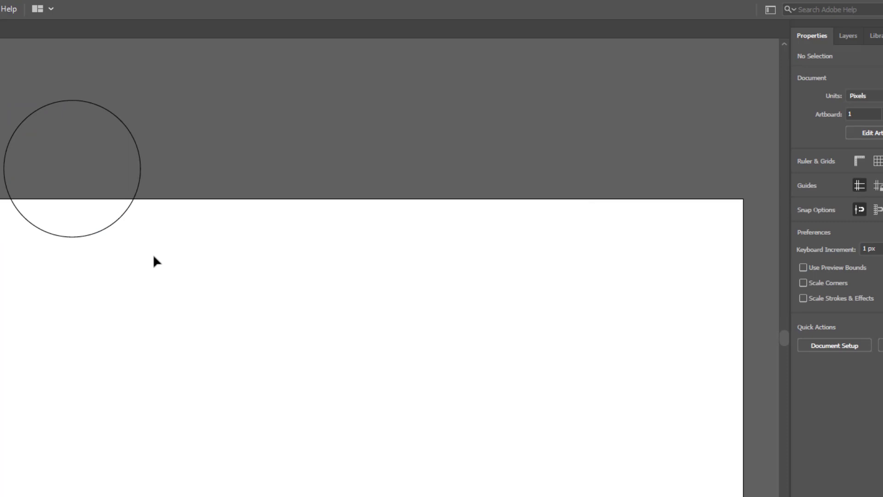
mouse_move(155, 241)
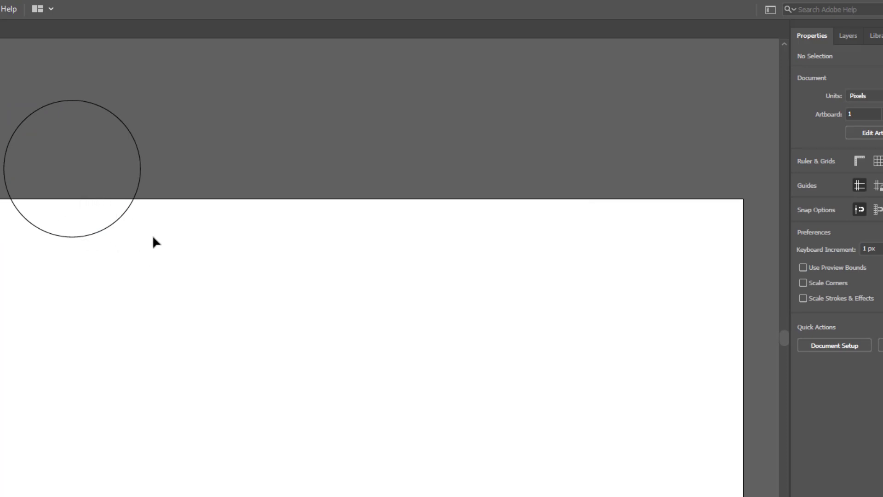
left_click(113, 229)
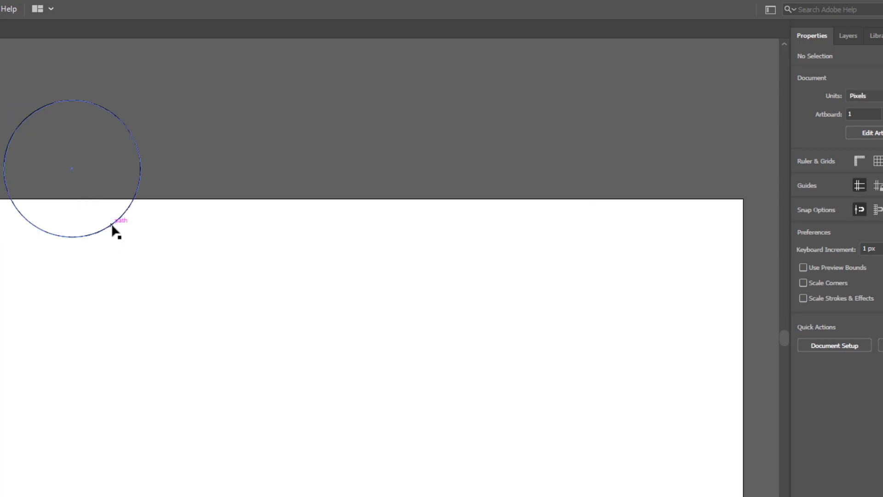
left_click(114, 231)
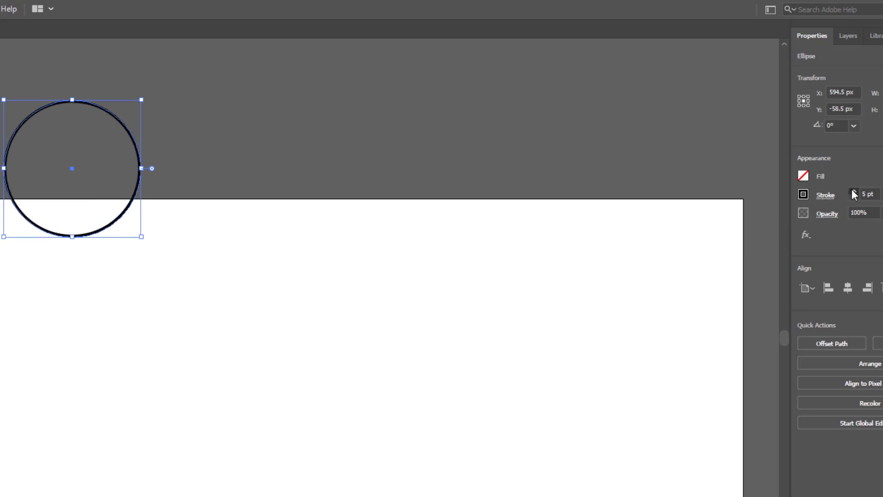
left_click(282, 168)
type("10")
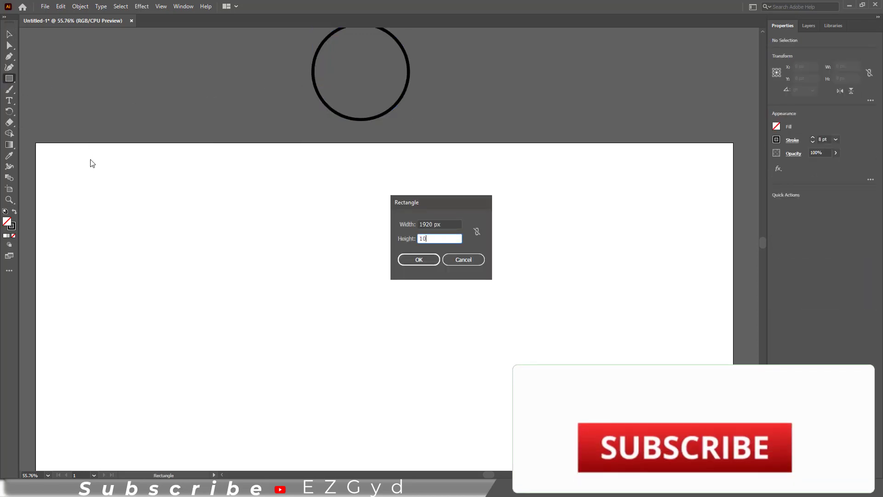
- Confirm the 1920 px wide rectangle dimensions in the Rectangle dialog
left_click(419, 260)
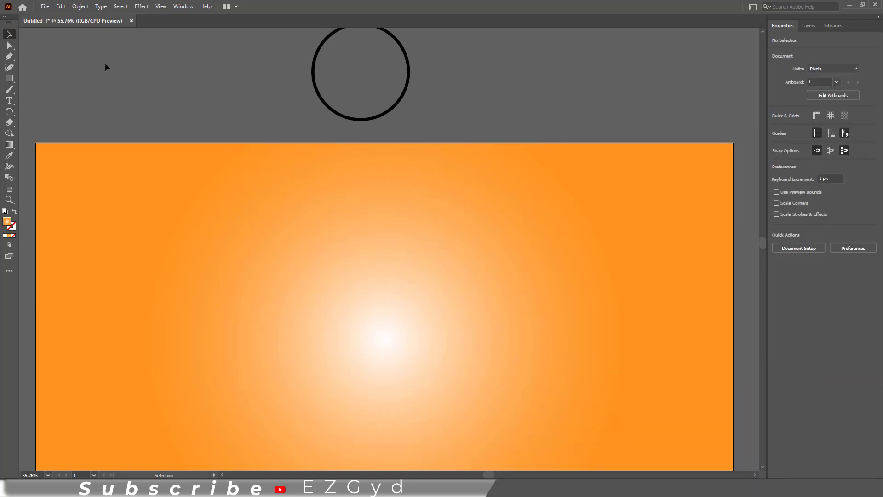
mouse_move(276, 122)
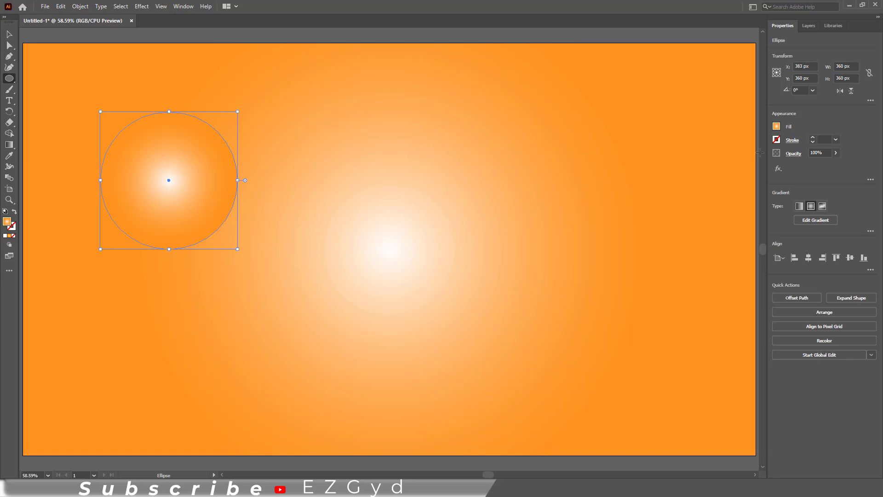
- Reset the new circle to white fill and black outline, then thicken the outline
left_click(775, 127)
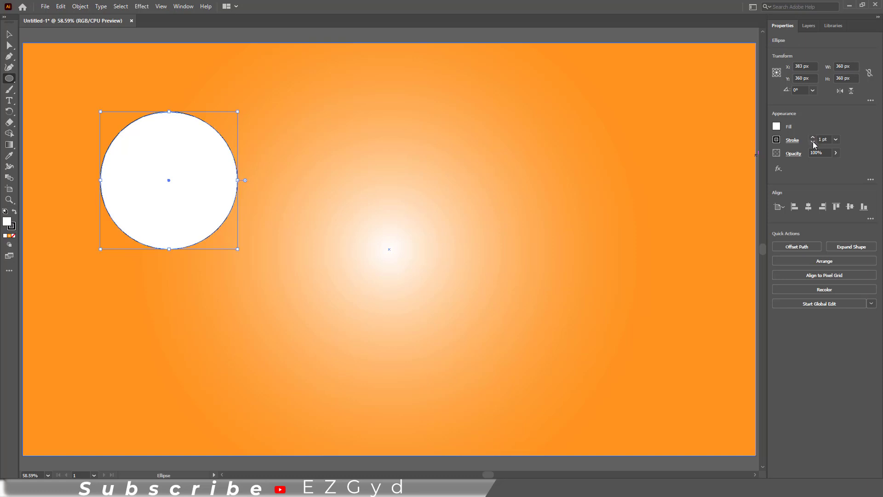
left_click(812, 137)
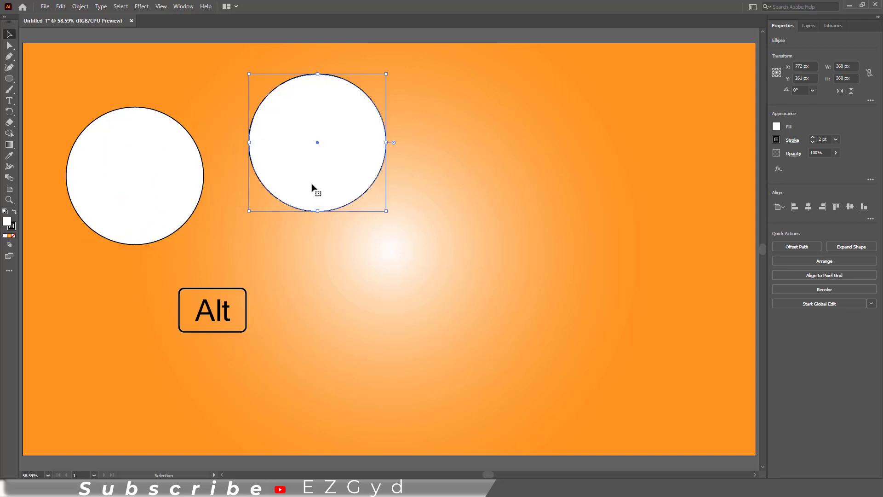
mouse_move(753, 170)
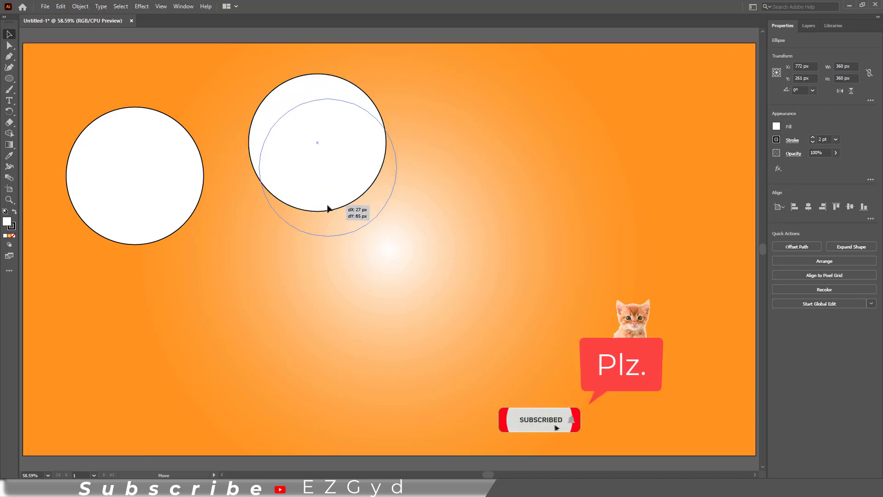
- Alt-drag a copy of the white circle further right on the background
left_click_drag(316, 142, 328, 167)
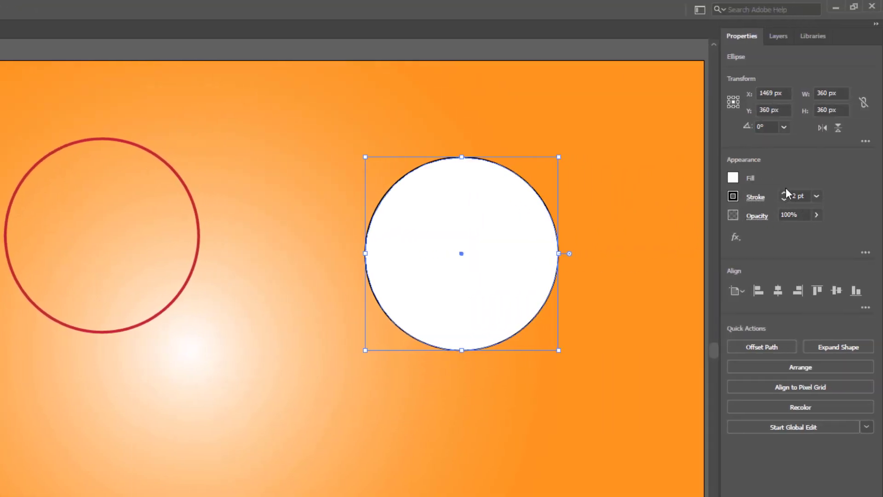
- Give the second circle a 6 pt outline, an orange fill, and 0% opacity
left_click(784, 193)
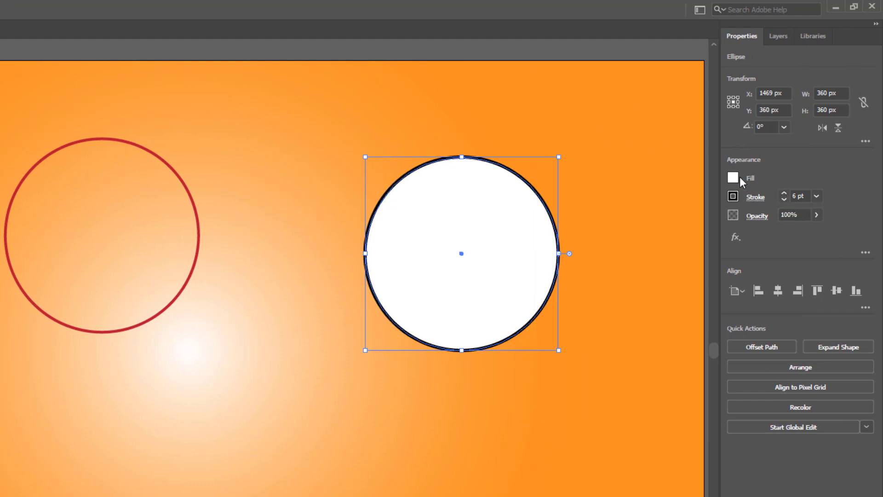
left_click(733, 177)
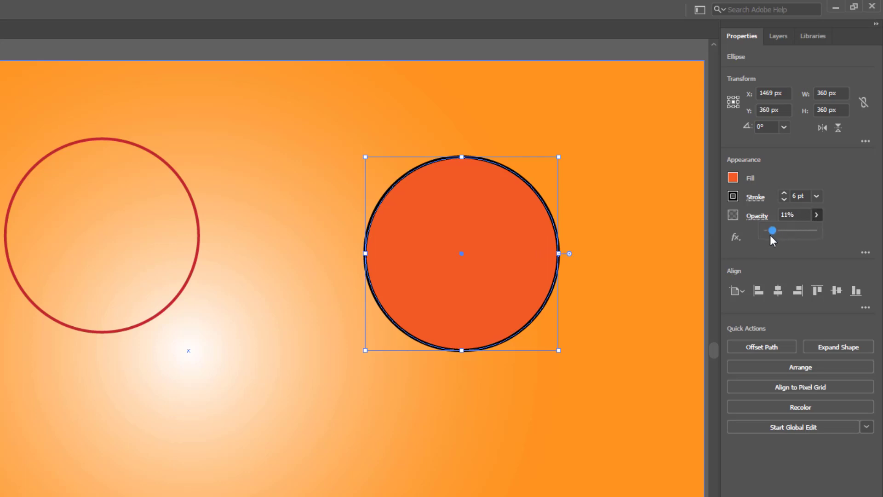
left_click_drag(773, 230, 763, 230)
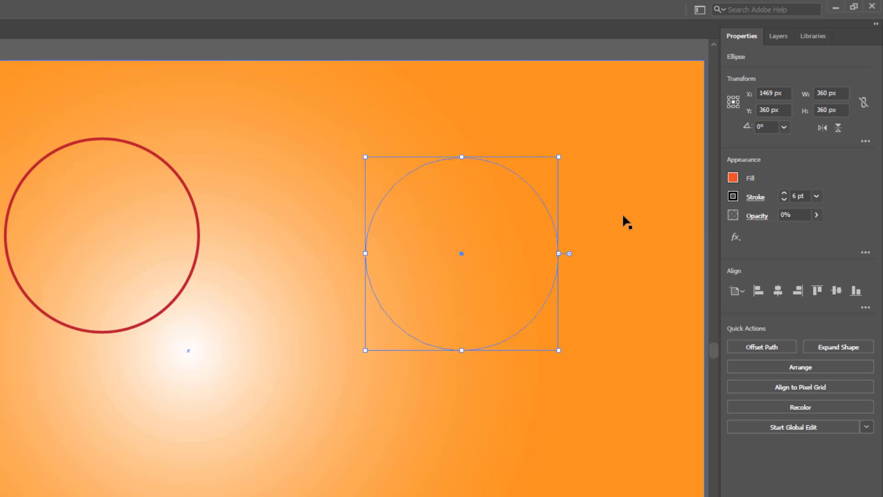
mouse_move(548, 238)
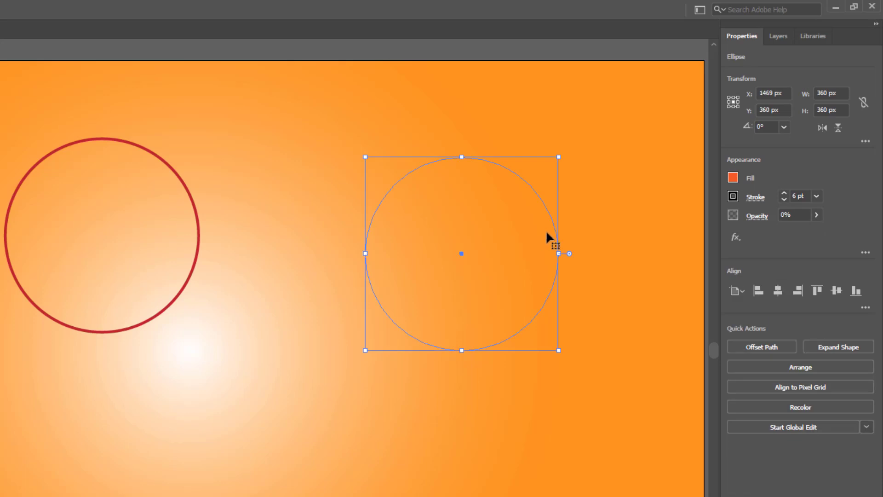
mouse_move(780, 246)
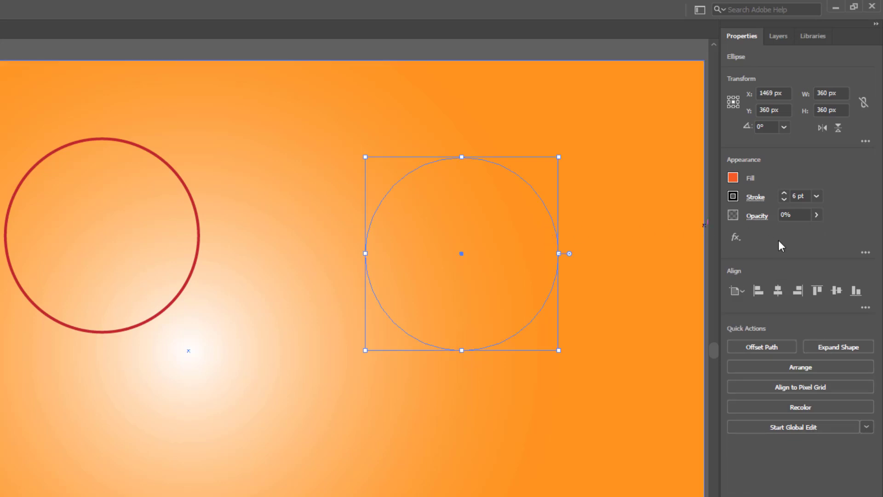